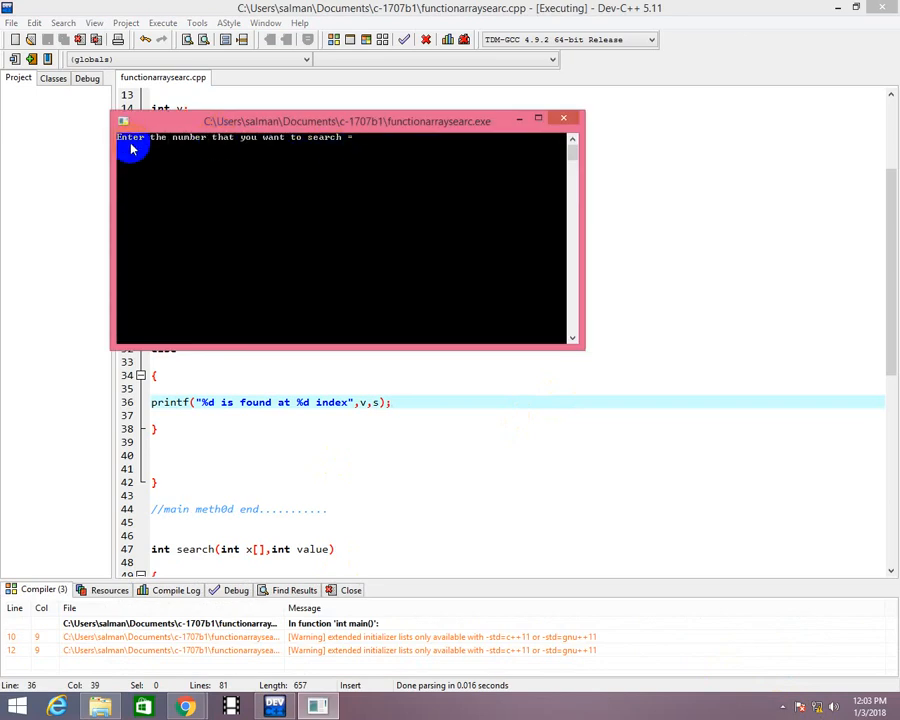
mouse_move(258, 170)
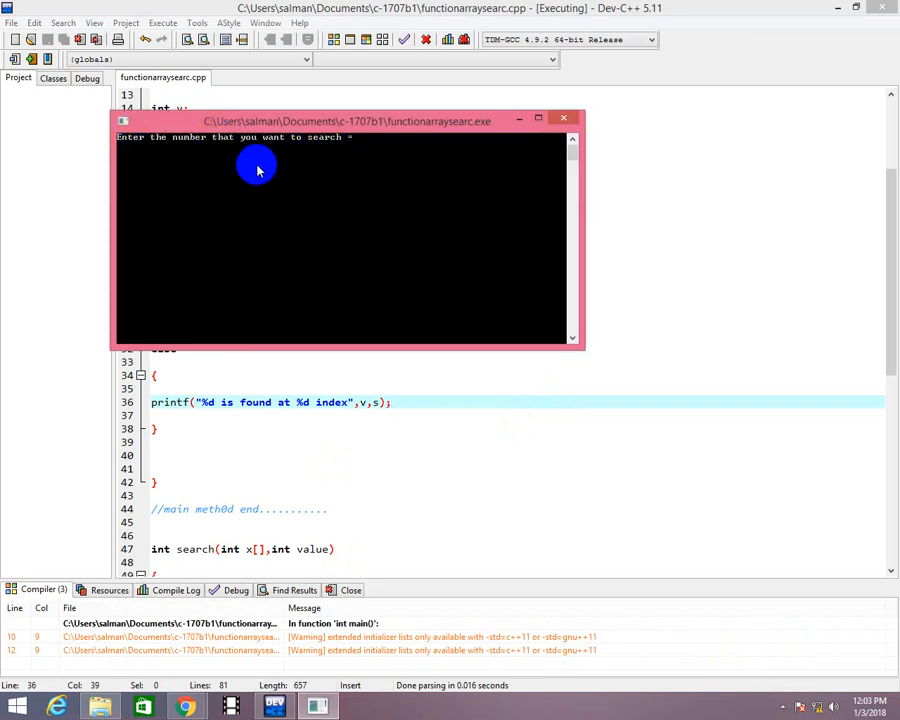
mouse_move(410, 156)
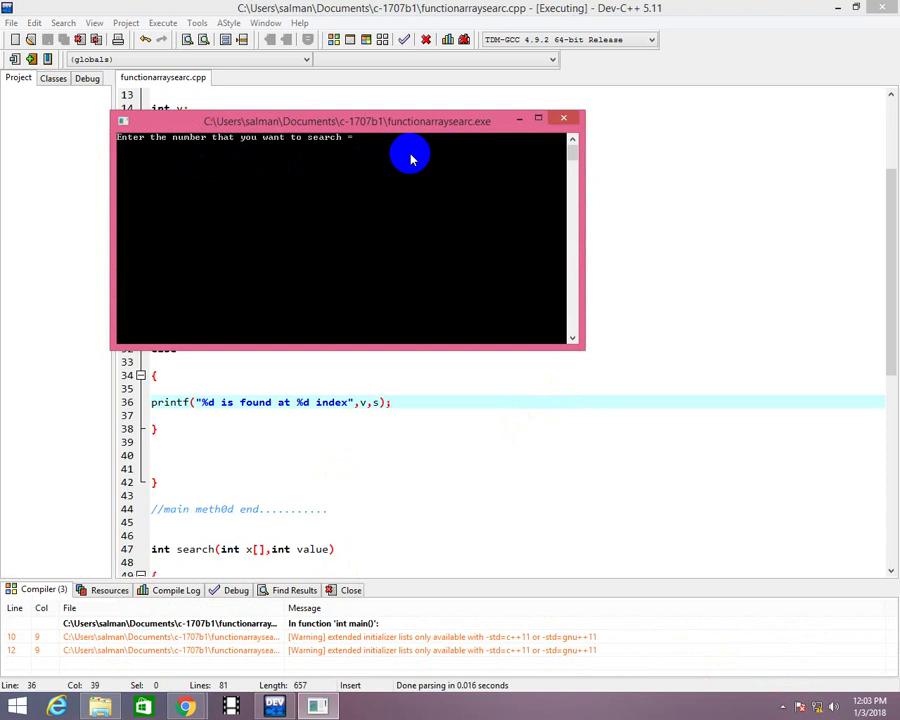
Step: Enter 32 at the prompt, see it found at index 1, and close the console
text(32)
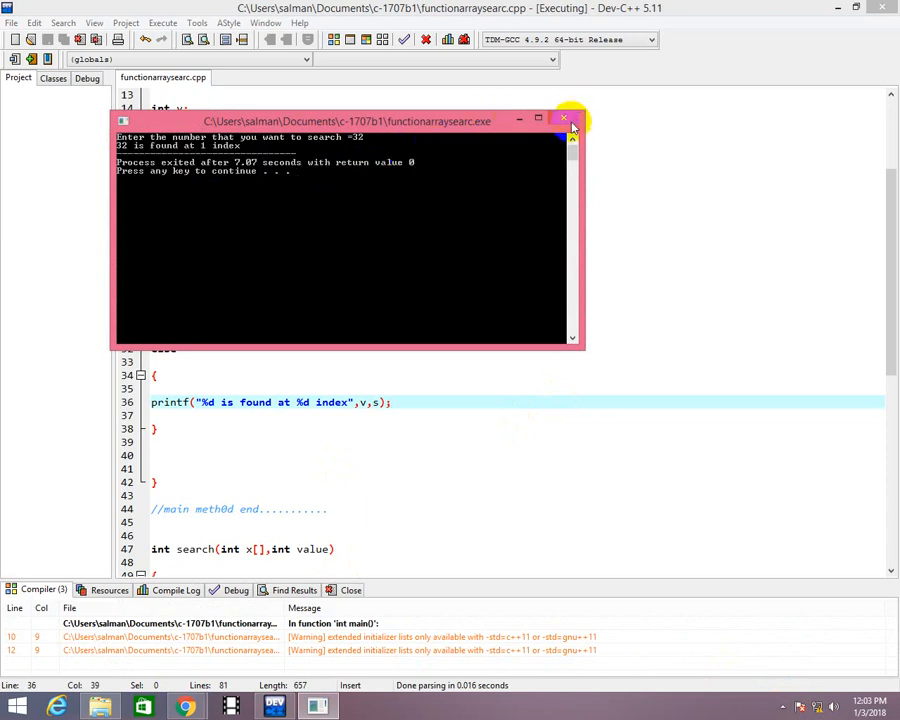
click(564, 120)
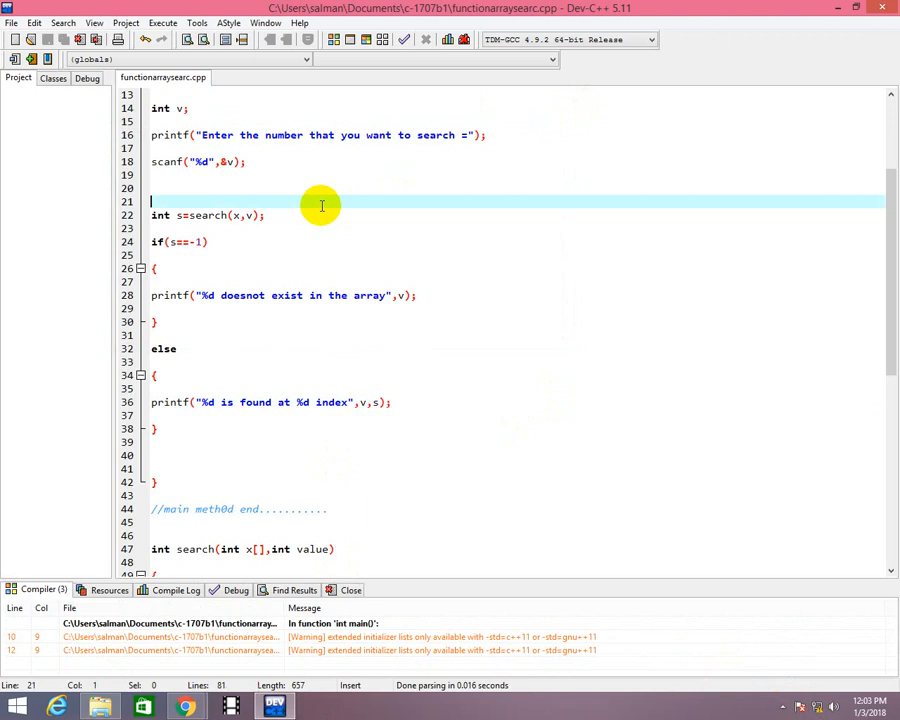
Step: Edit main's array initializer to {11,32,76,1,32,54} so 32 appears twice
scroll(up, 3)
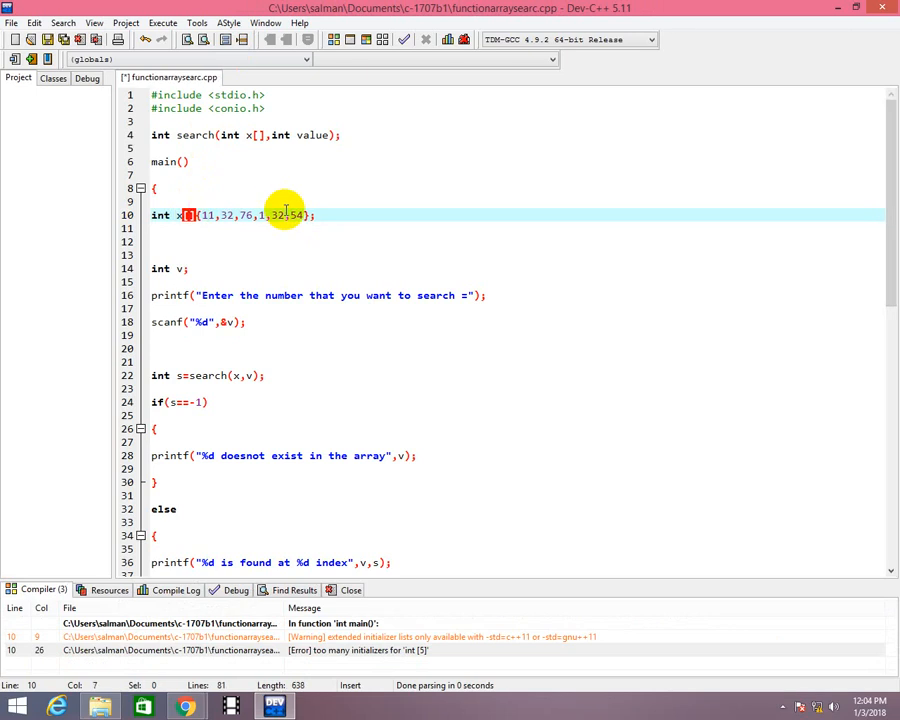
Step: Set the array size to 6 and the search loop bound to i<6, rebuild, and enter 32
scroll(down, 3)
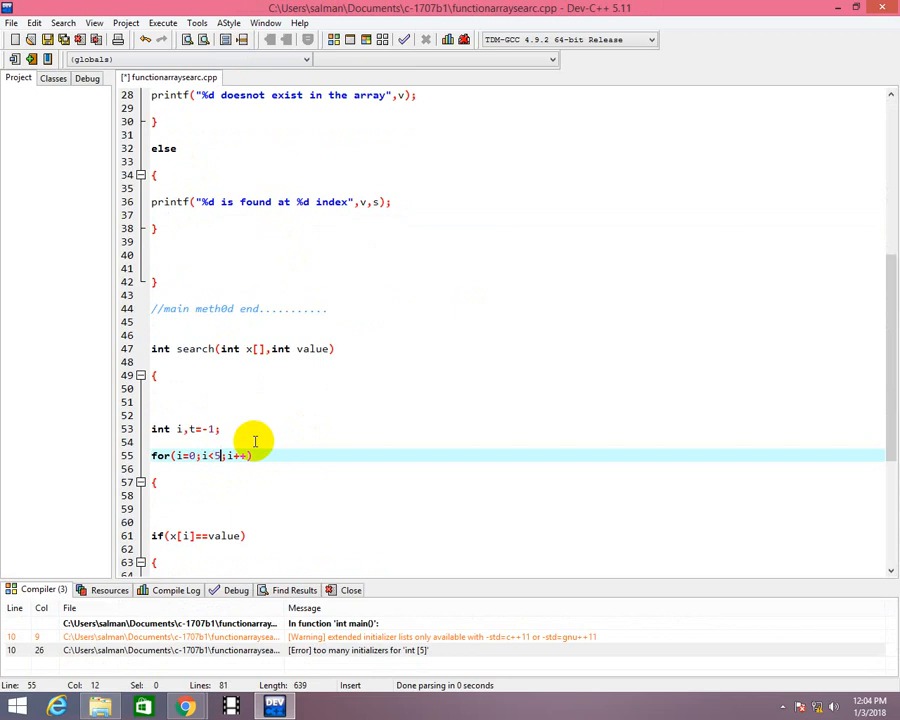
key(Backspace)
text(6)
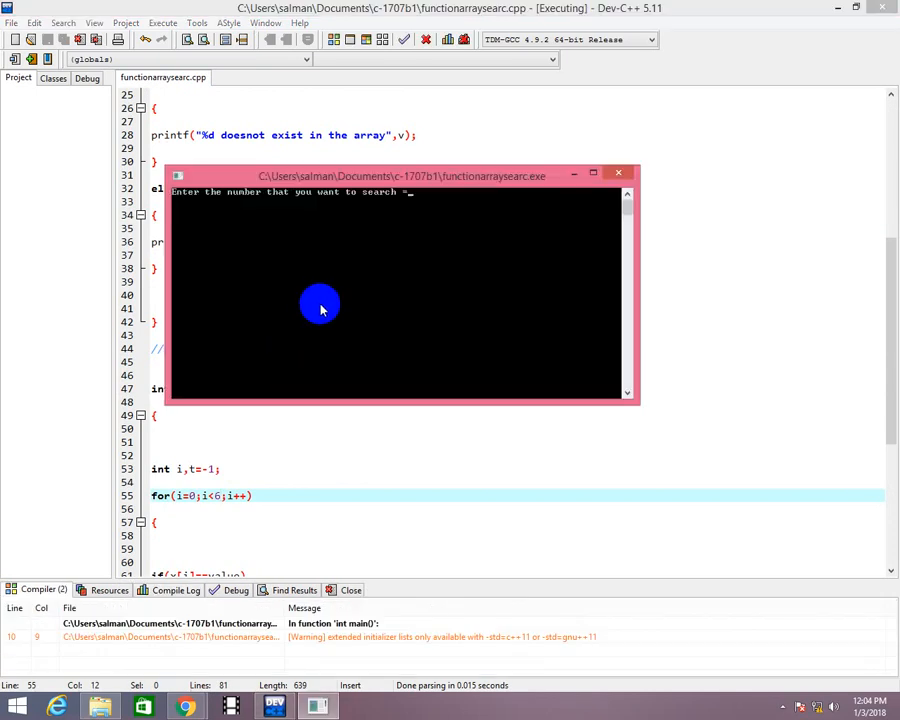
text(32)
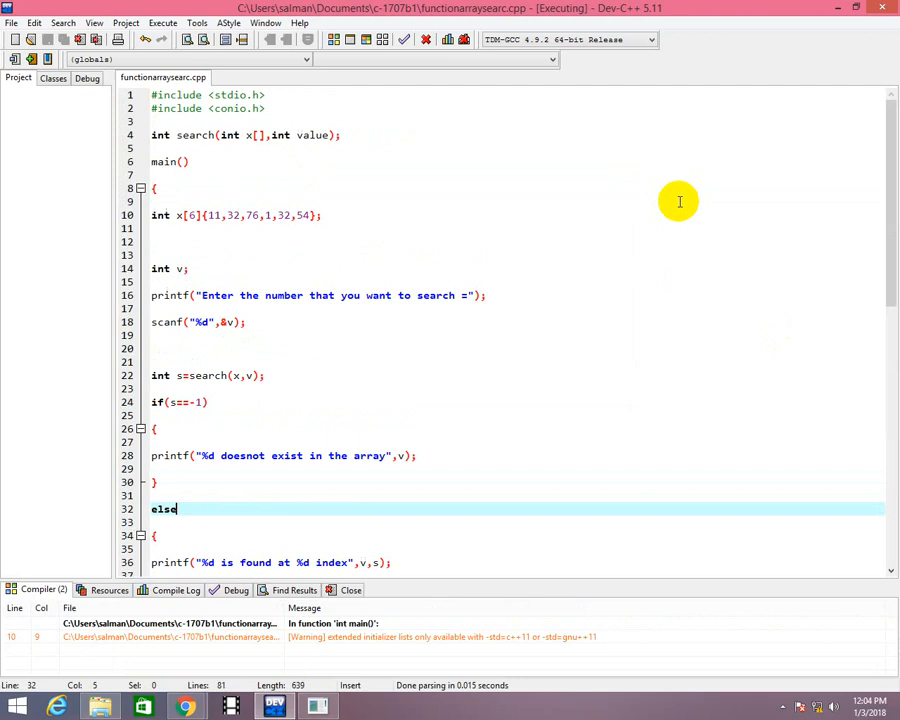
Step: Remove the blank line after the search function's opening brace
click(404, 40)
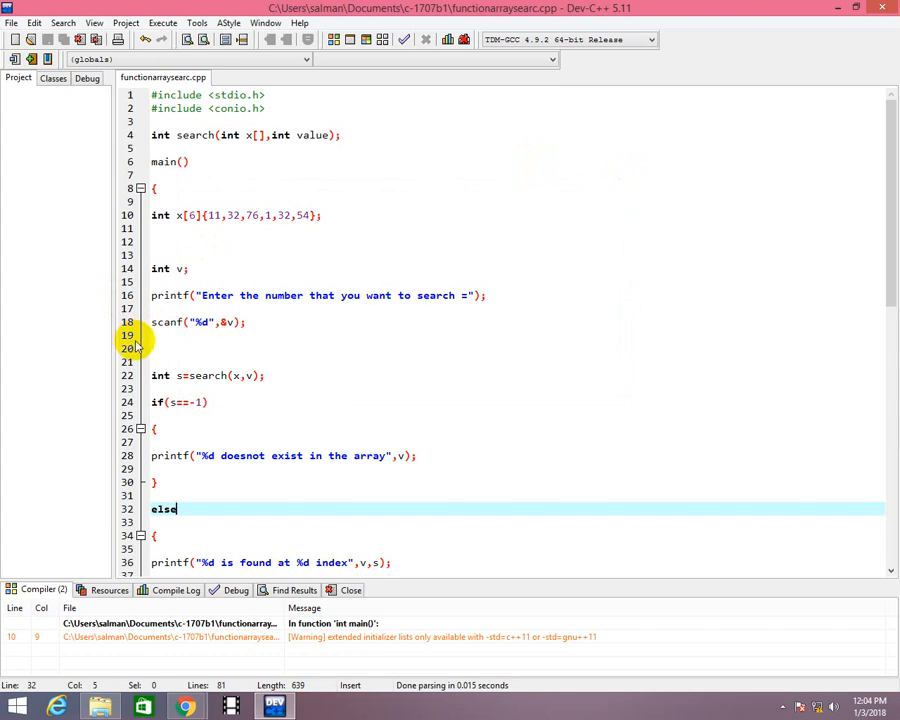
mouse_move(210, 496)
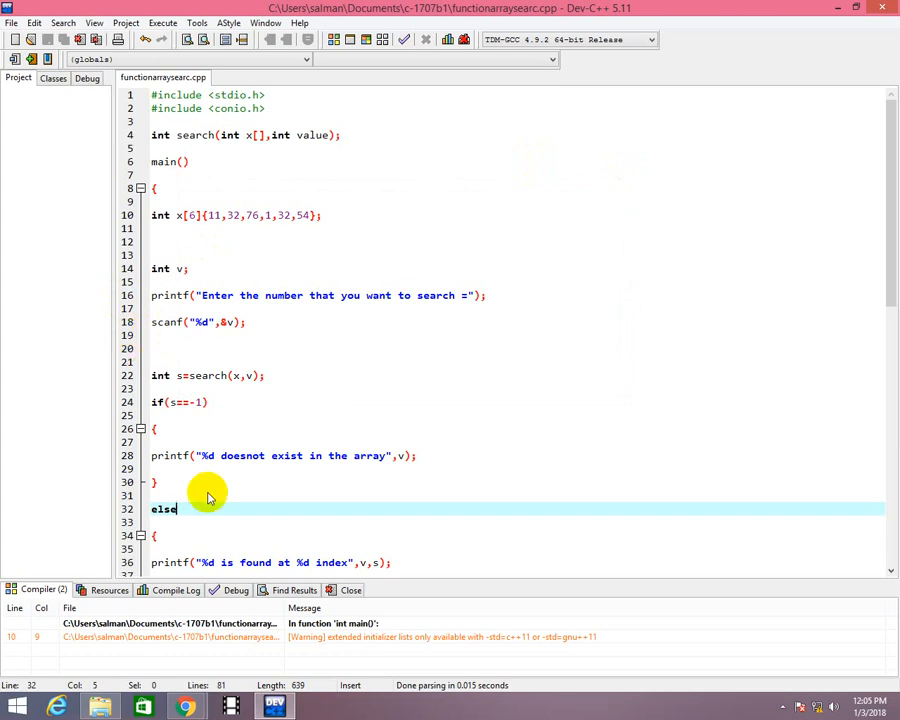
mouse_move(236, 578)
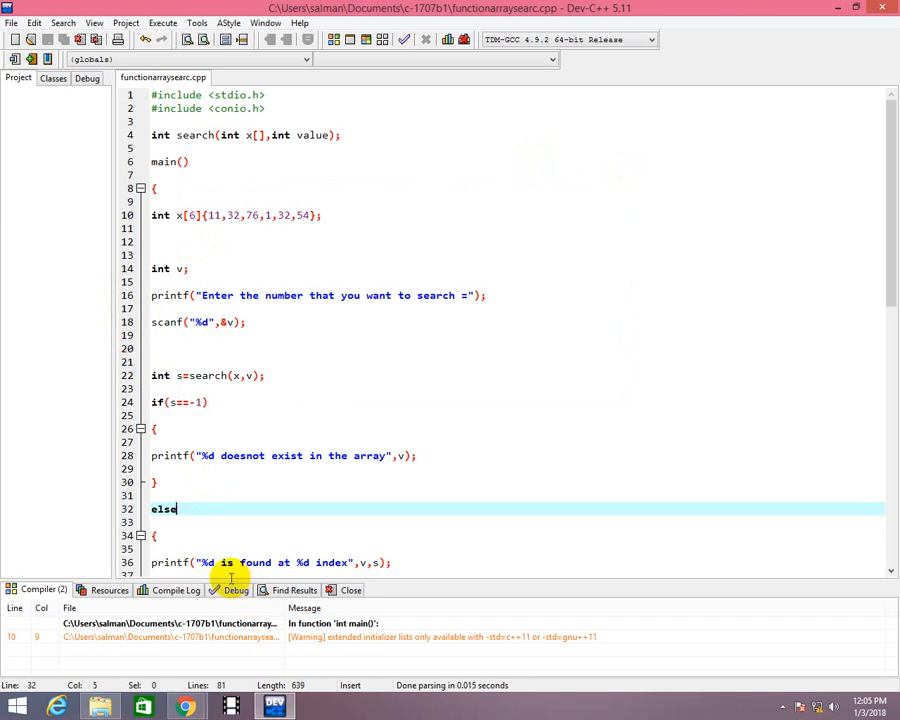
scroll(down, 3)
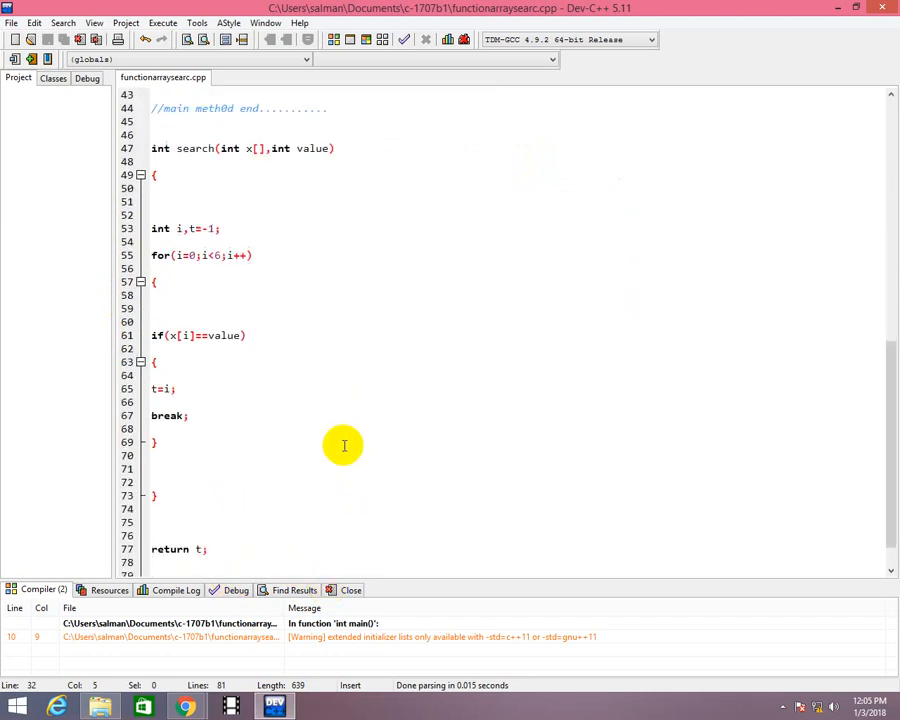
mouse_move(156, 136)
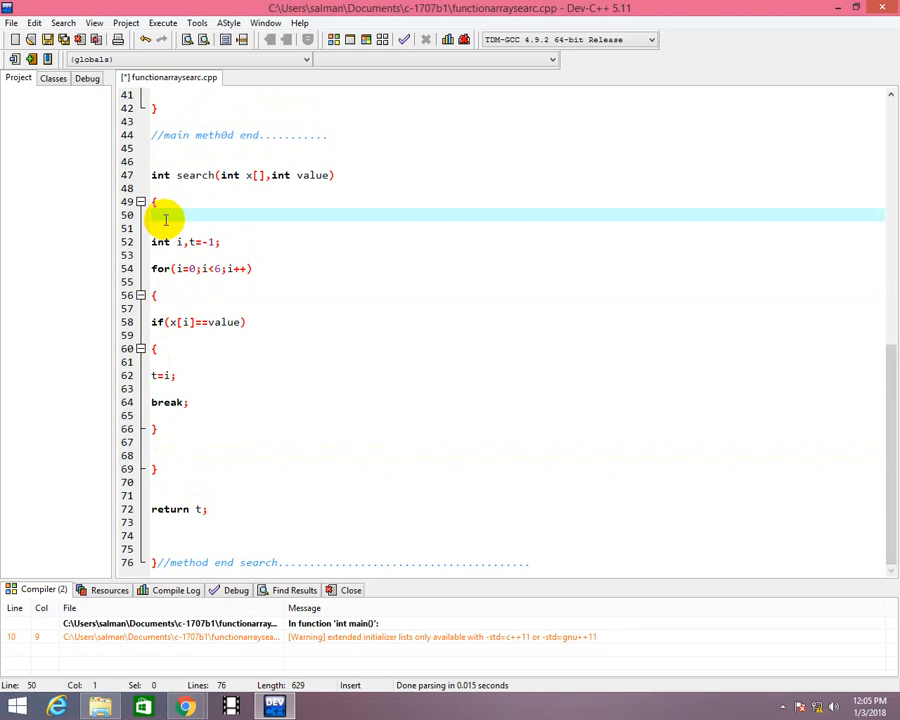
Step: Copy the whole search function and paste it below as revsearch
click(184, 548)
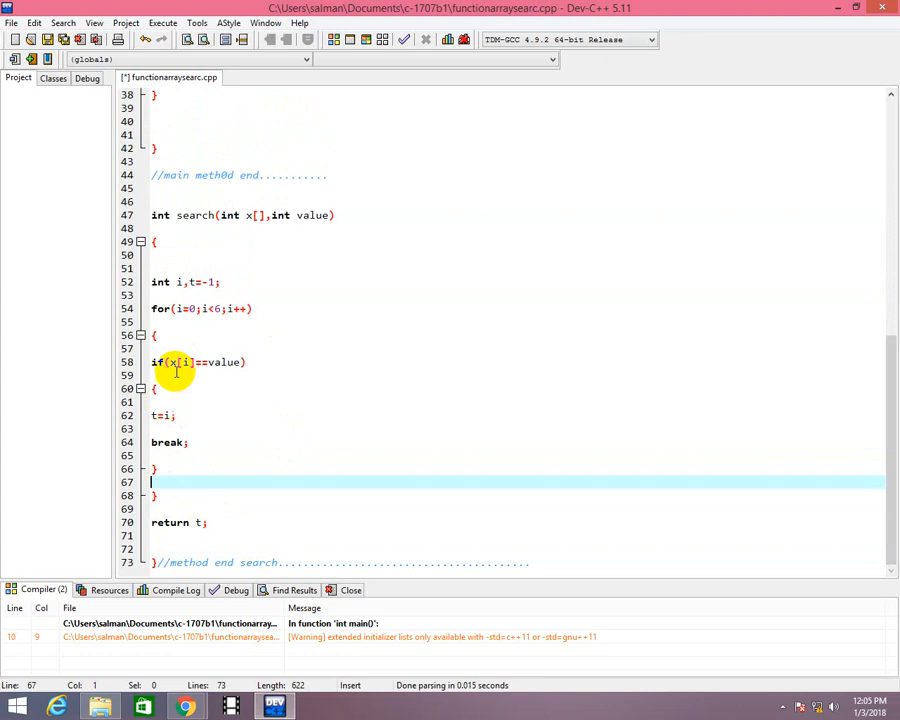
drag(150, 216, 216, 532)
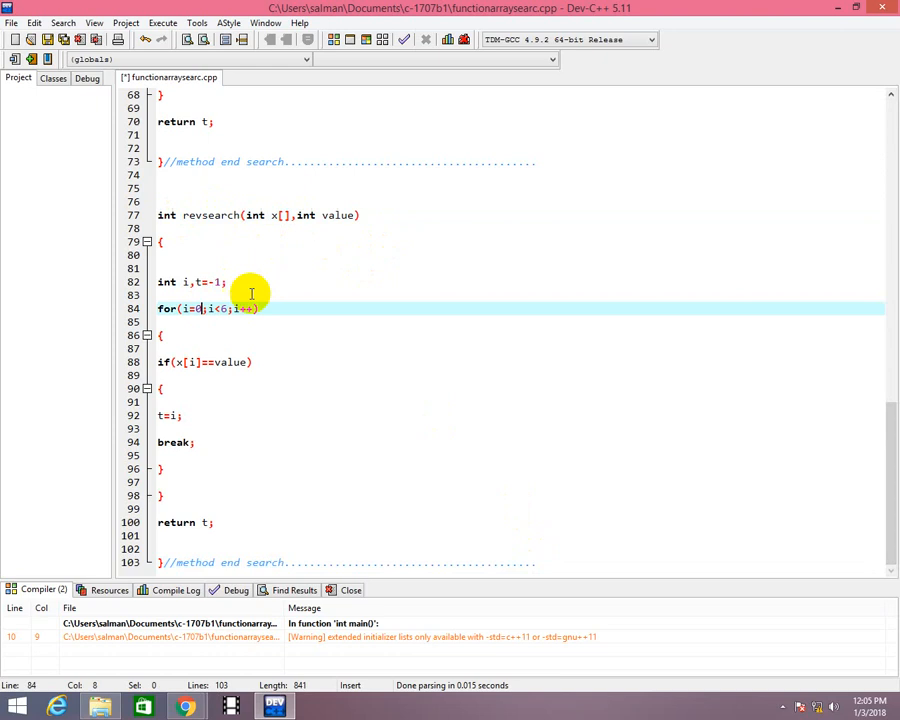
Step: Rewrite revsearch's for header to start i at 6 and continue while i>=0
text(6)
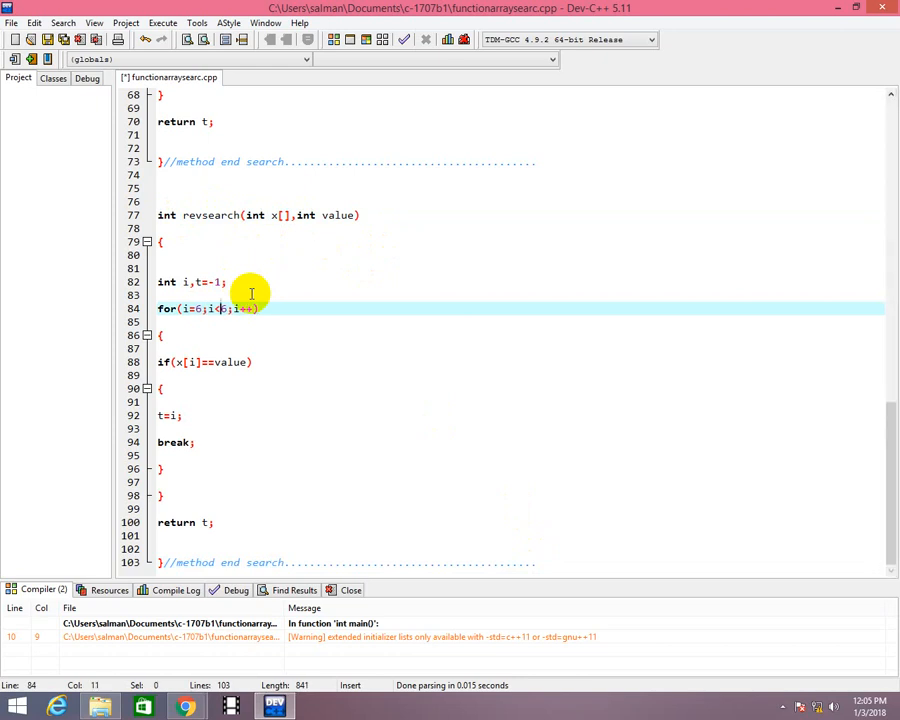
key(Backspace)
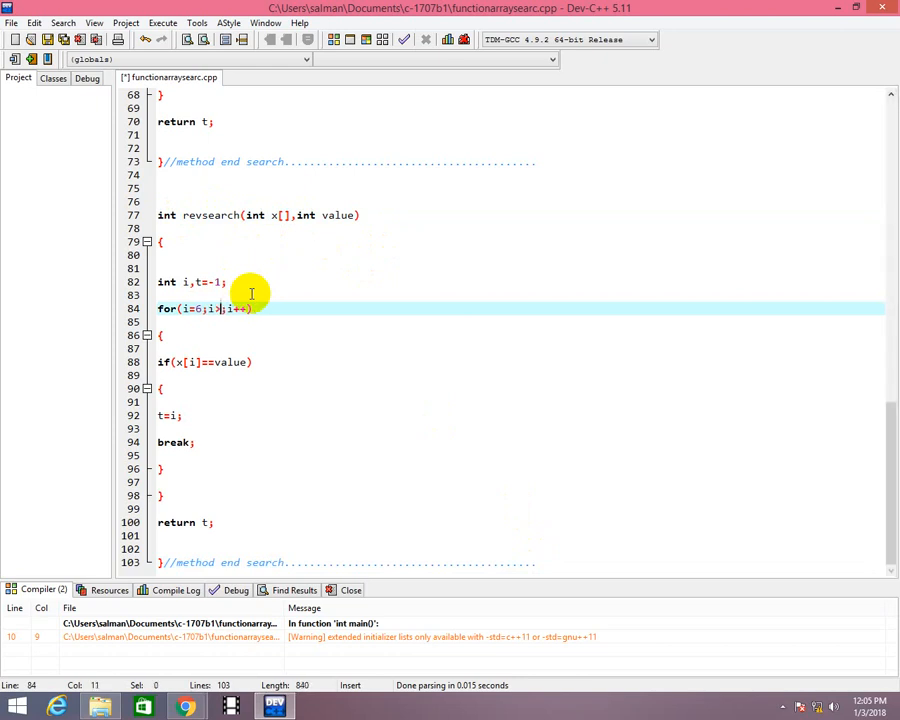
text(0)
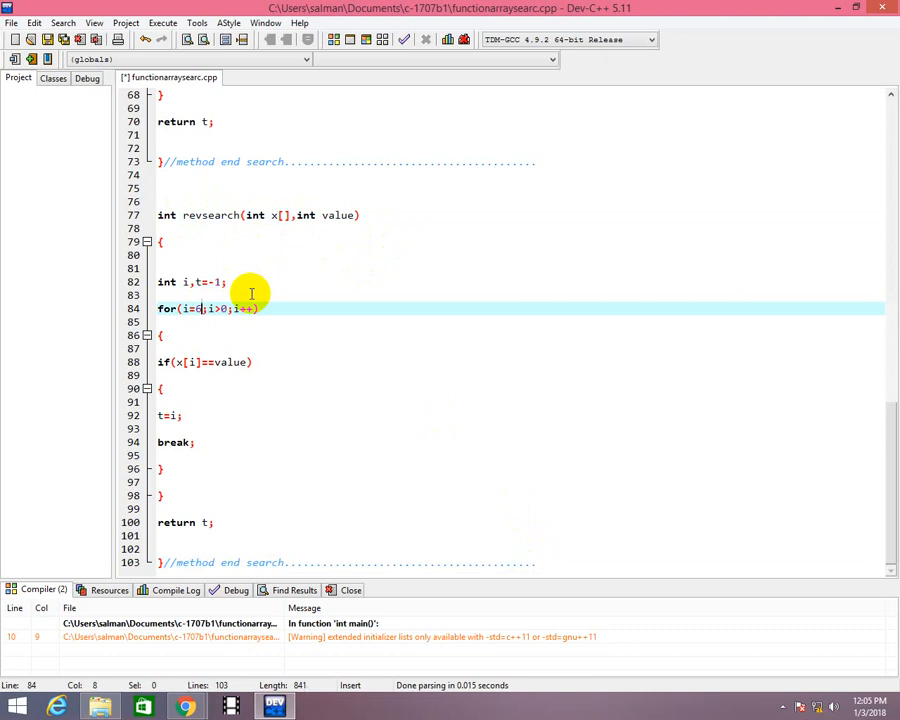
key(Backspace)
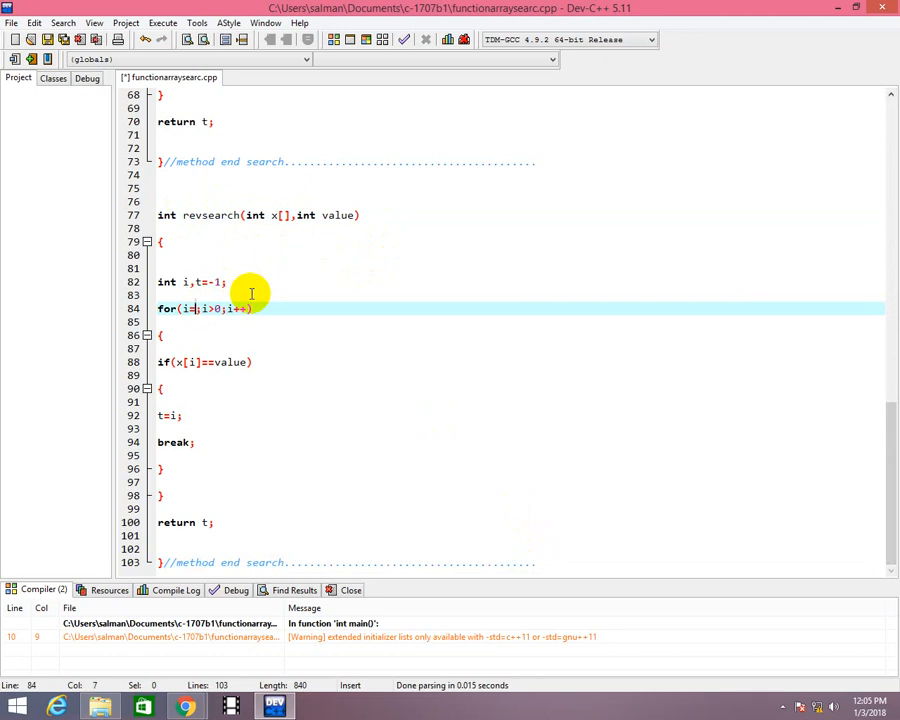
text(6)
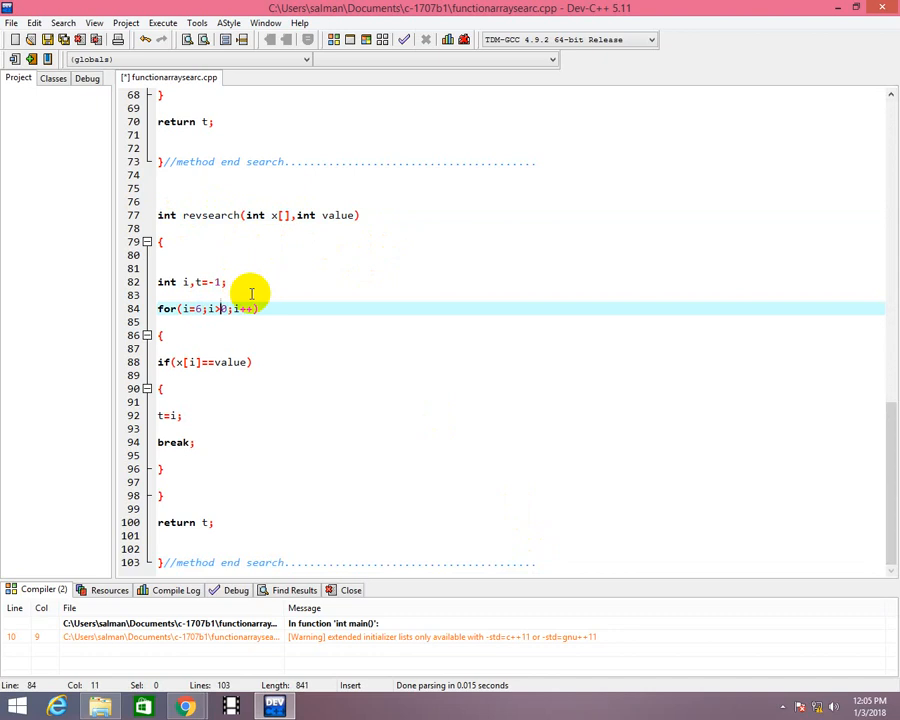
text(=)
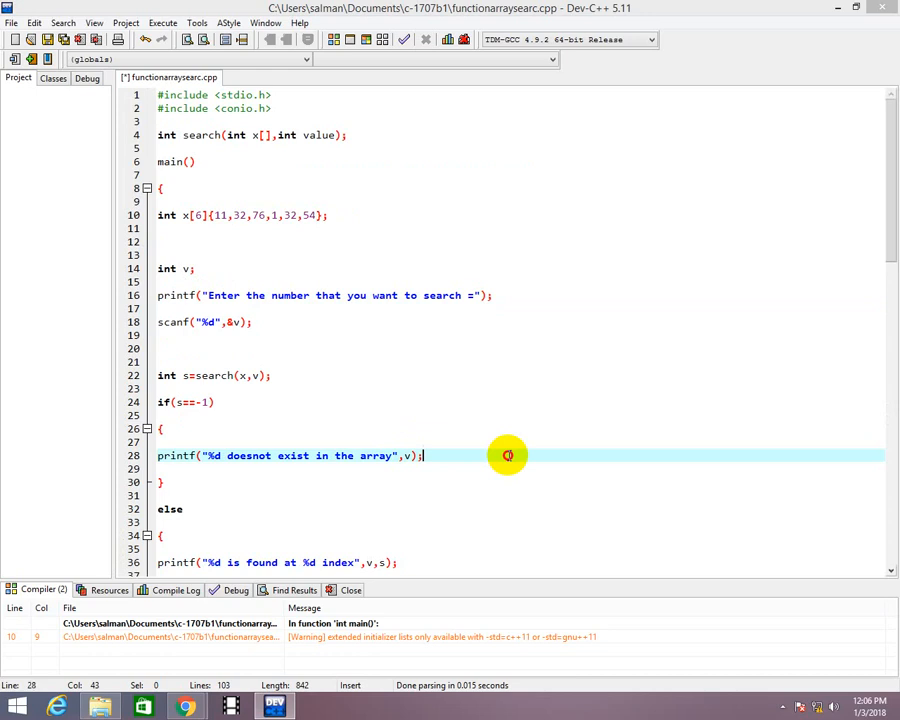
scroll(down, 3)
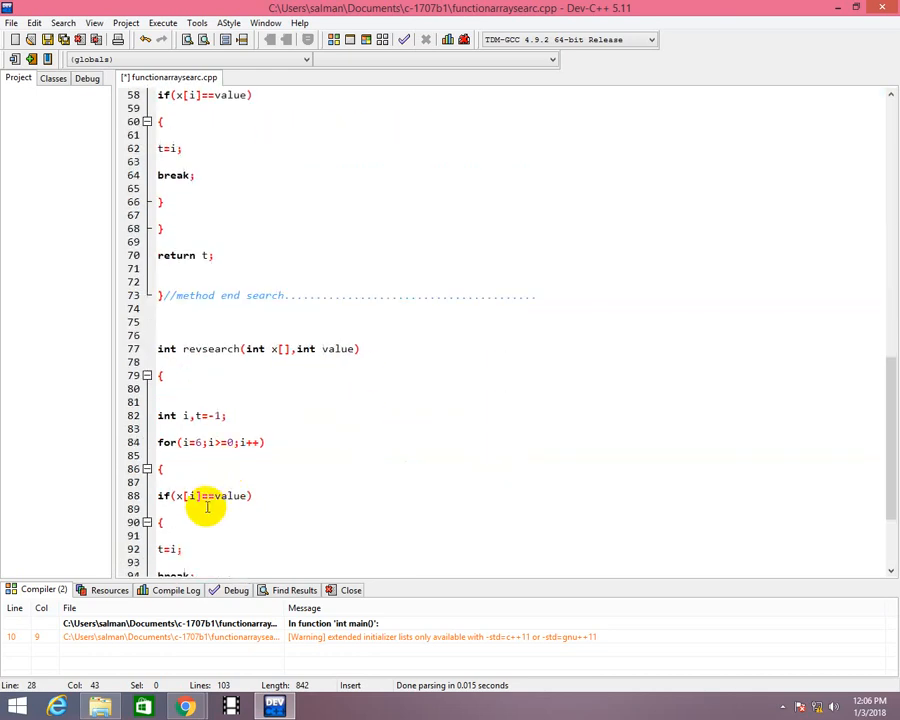
click(204, 442)
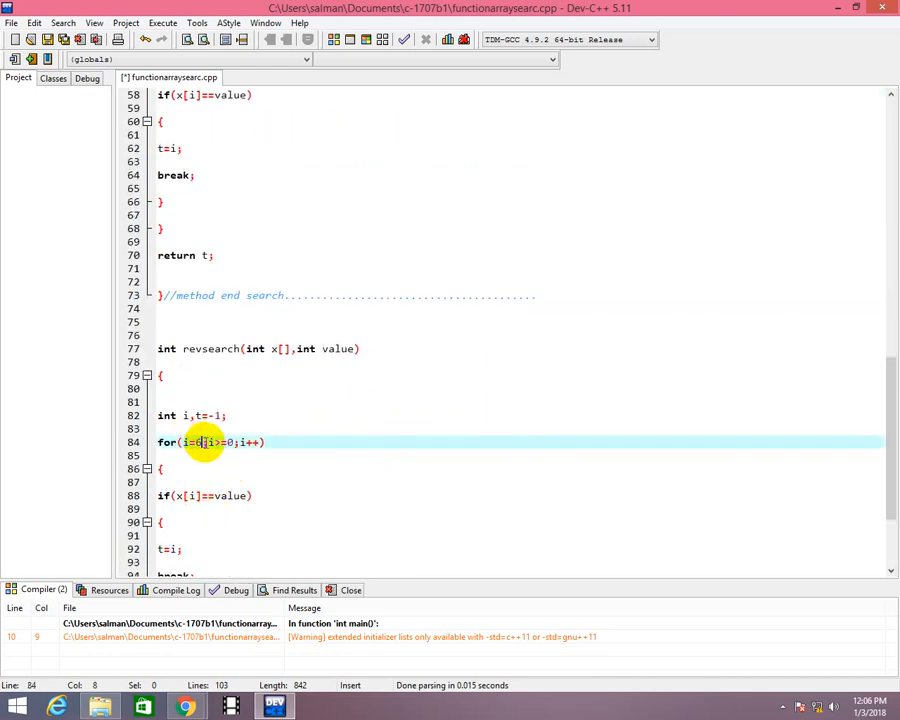
text(5)
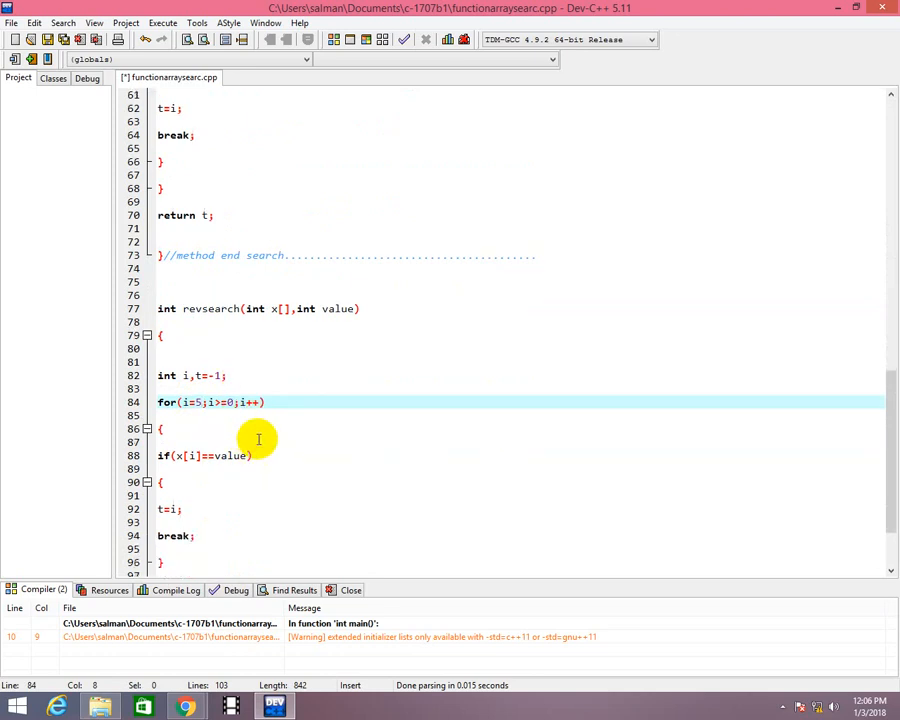
scroll(up, 3)
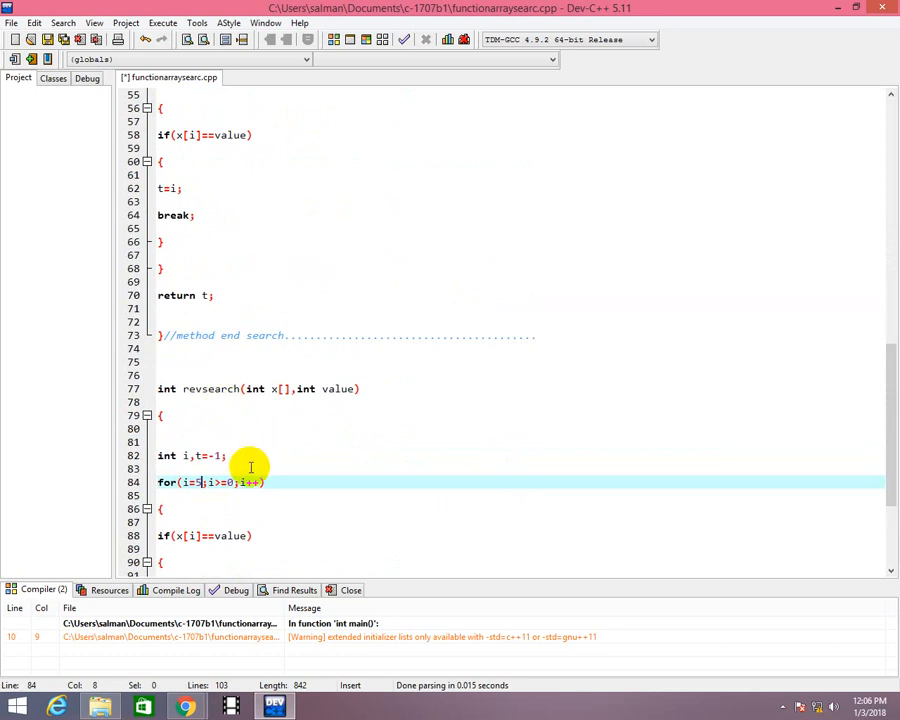
scroll(up, 3)
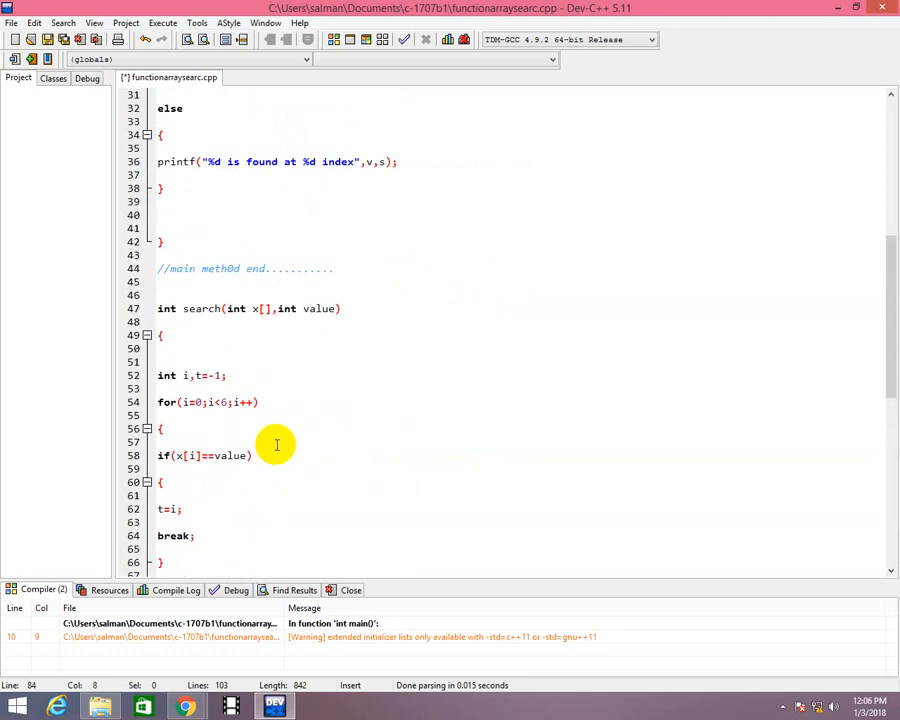
scroll(up, 3)
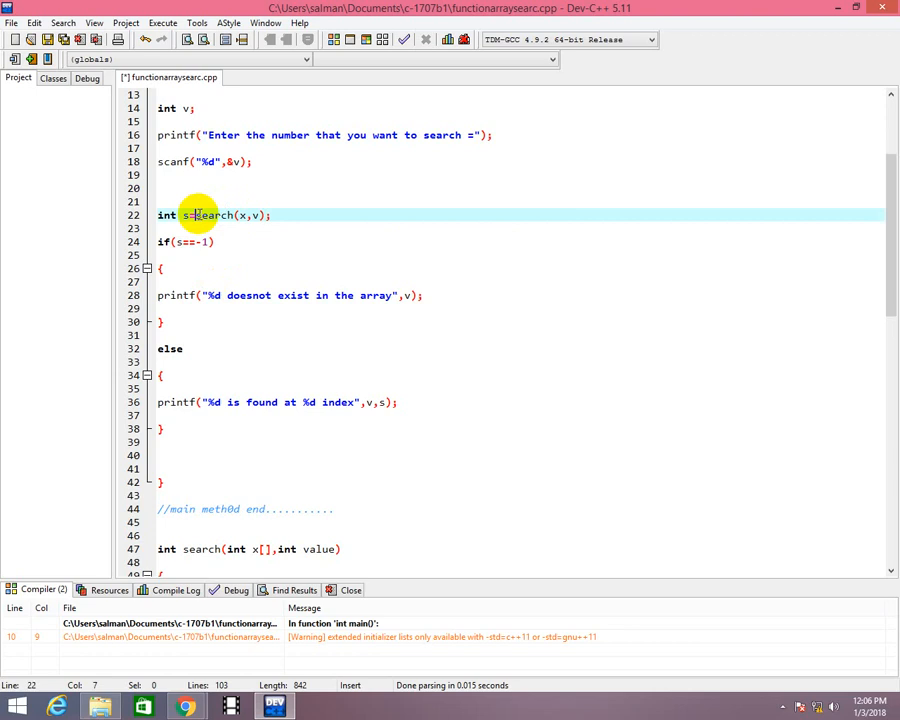
scroll(down, 3)
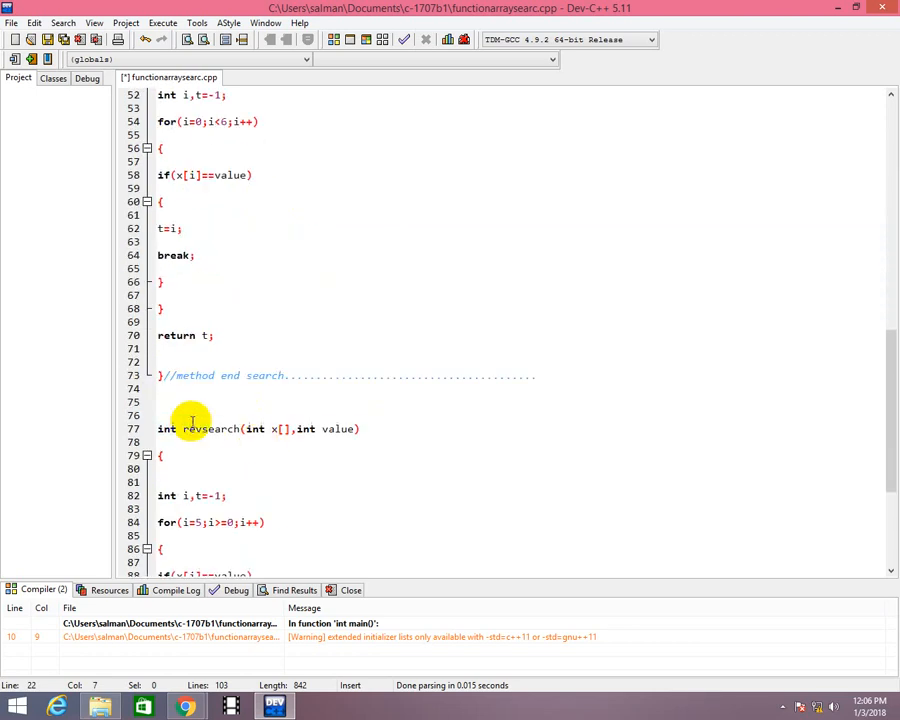
click(184, 428)
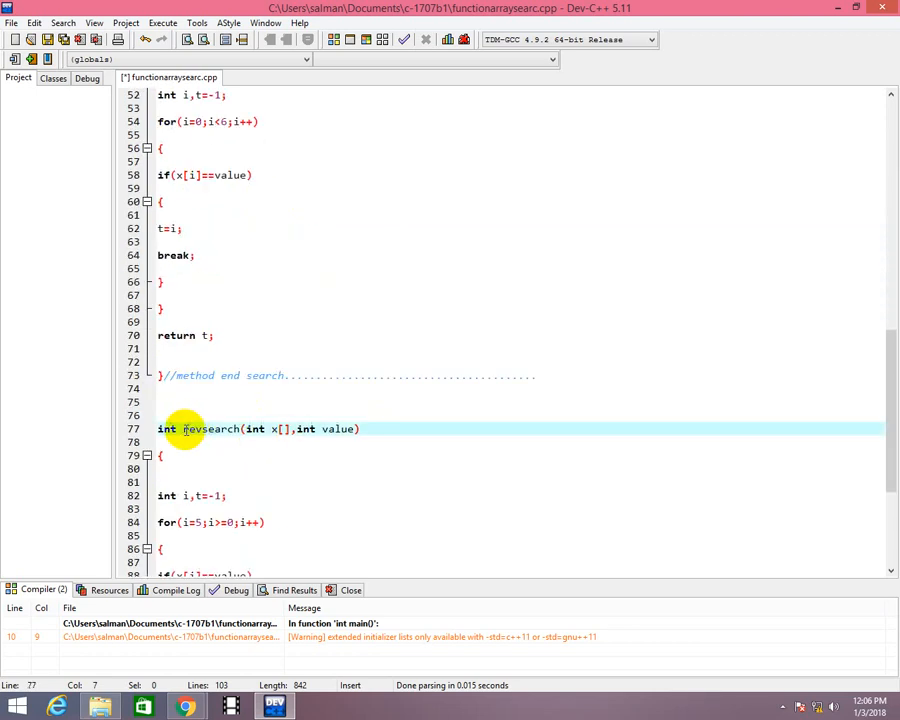
double_click(188, 428)
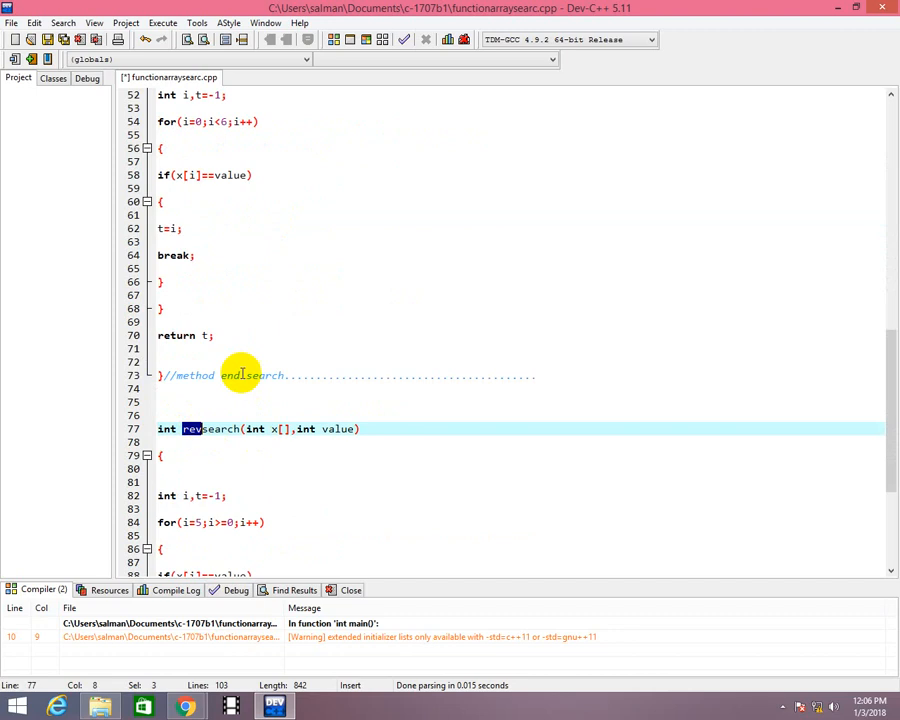
scroll(up, 3)
text(int revsearch(int x[],int value);)
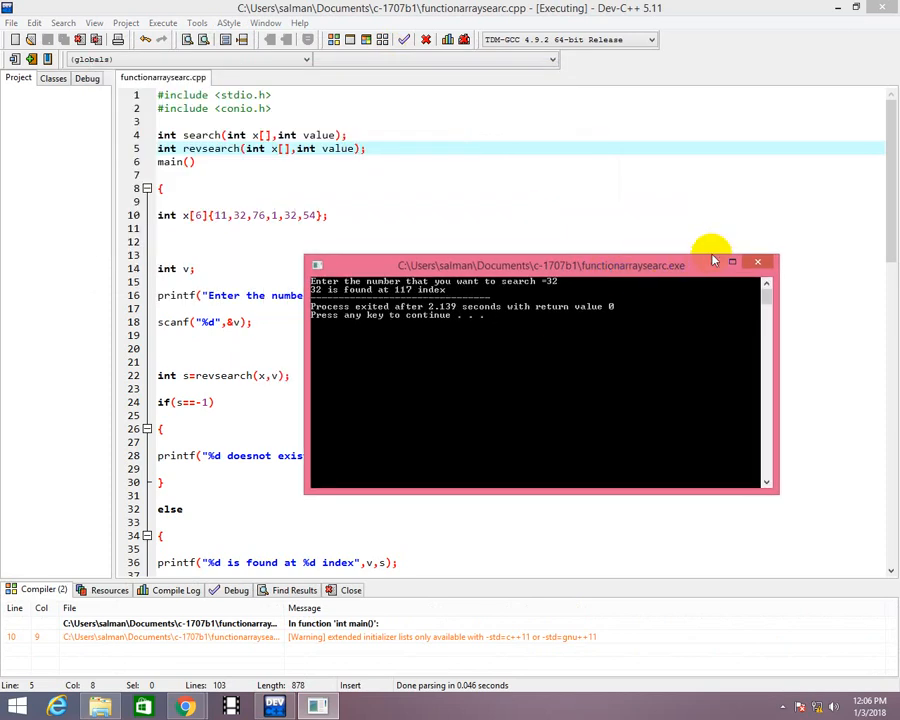
mouse_move(744, 280)
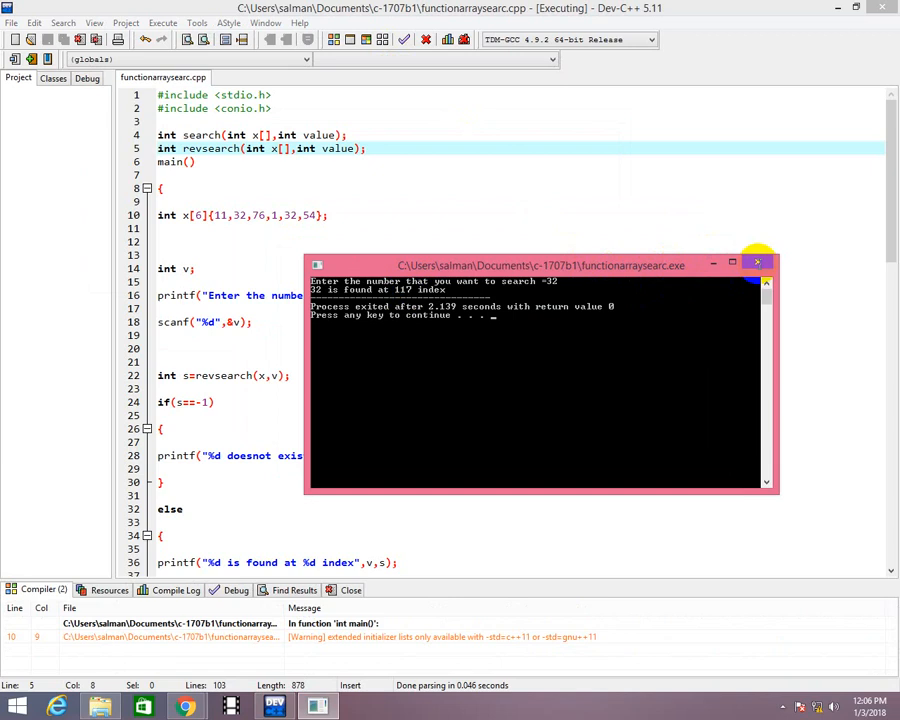
Step: Call revsearch from main, run the rebuilt program, and close its console
click(756, 264)
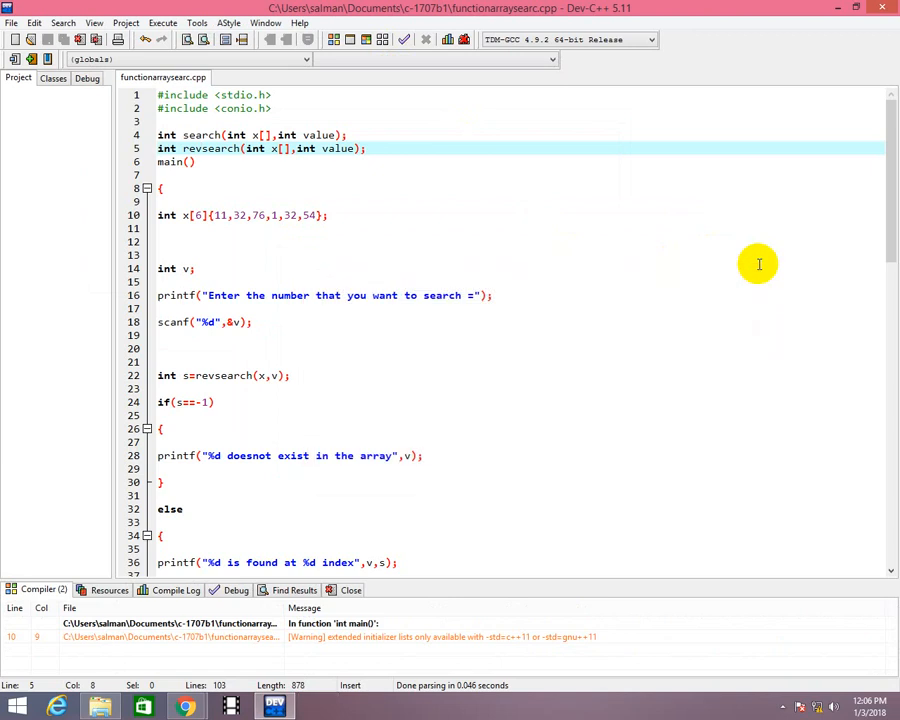
Step: Change revsearch's loop step to i--, rebuild, and enter 32 in the console
scroll(down, 3)
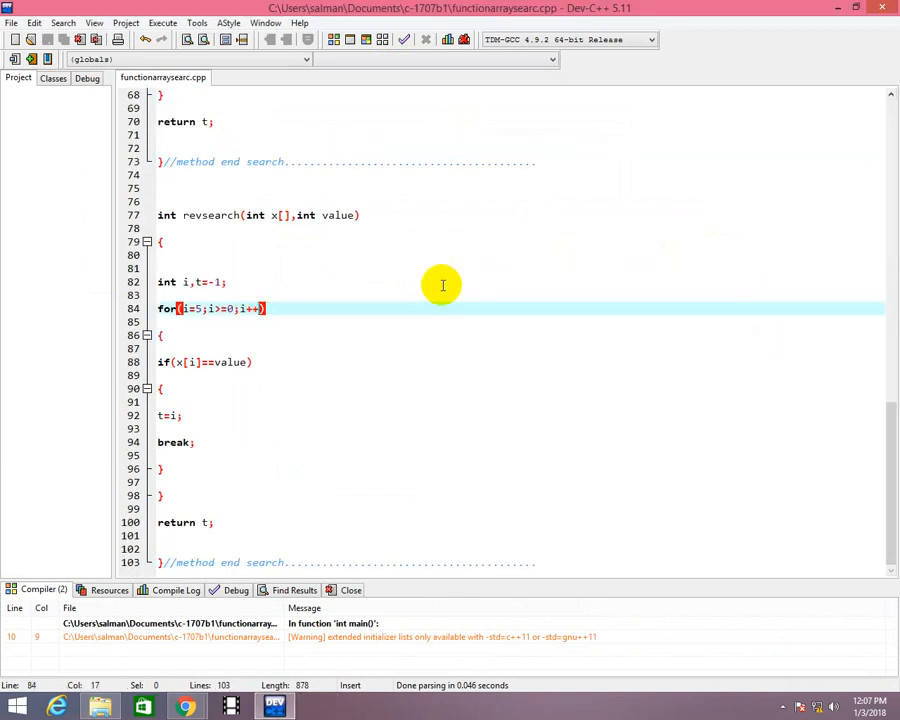
key(BackSpace)
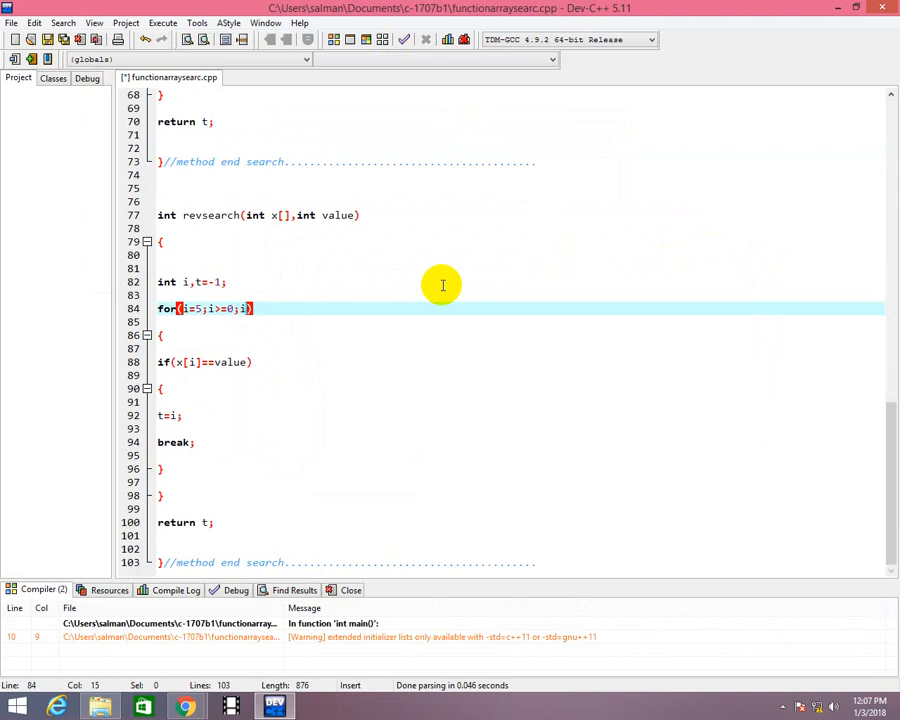
text(--)
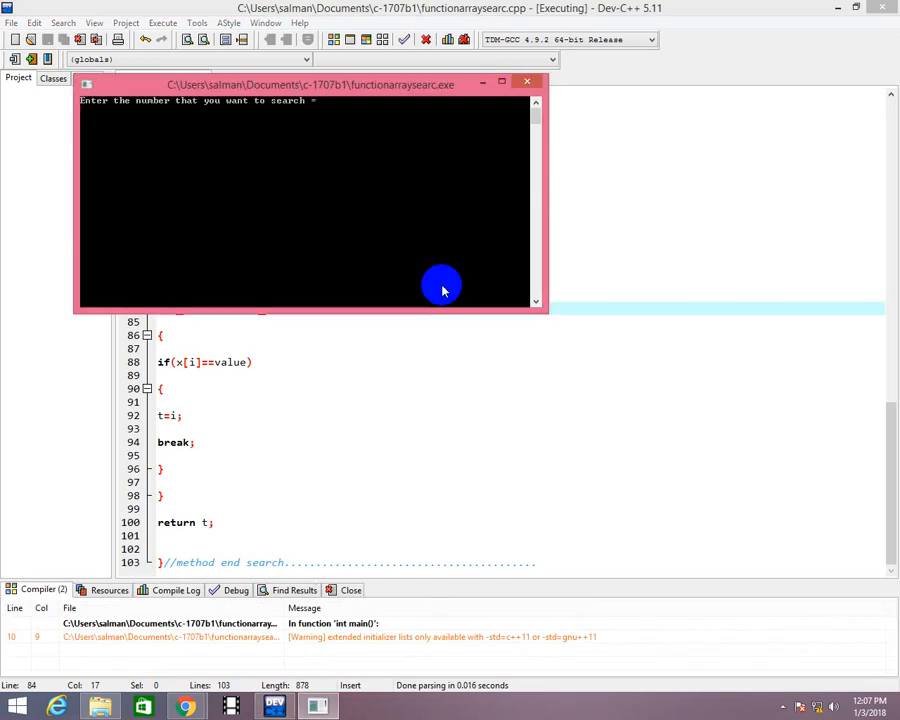
text(32)
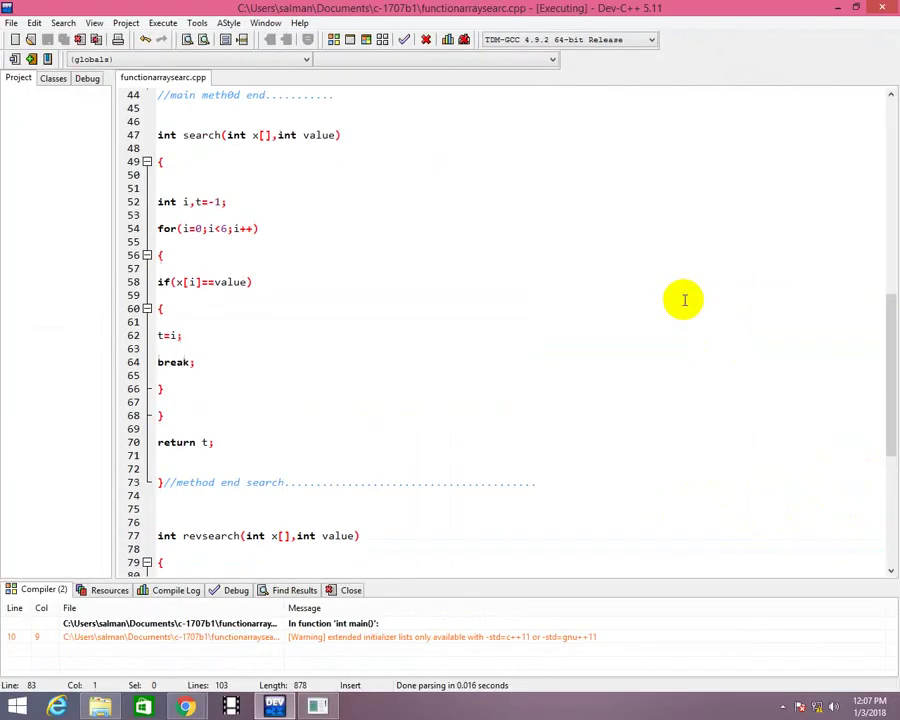
scroll(up, 3)
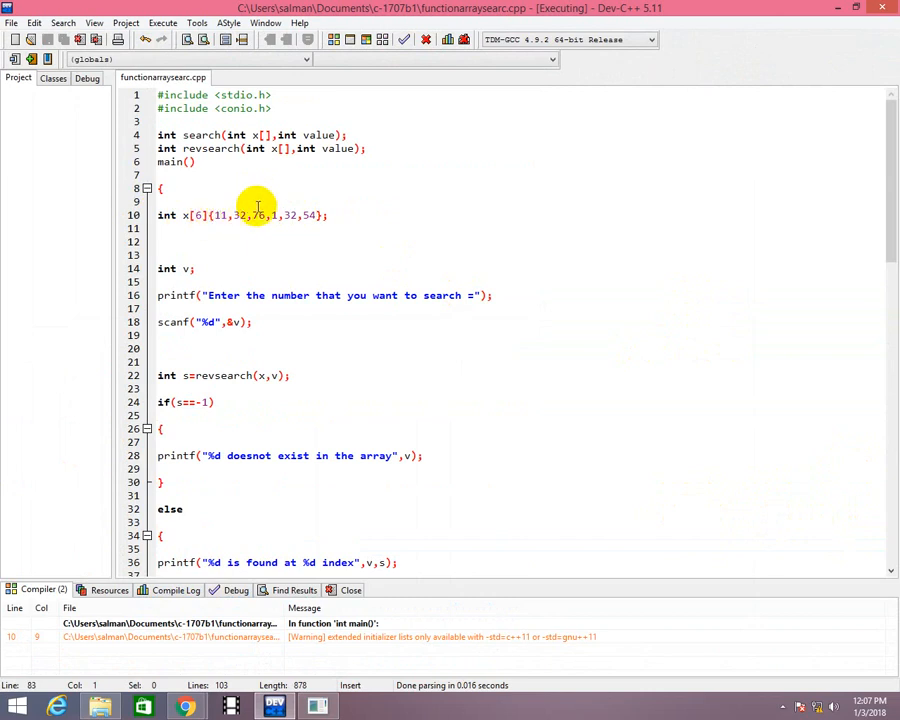
mouse_move(288, 216)
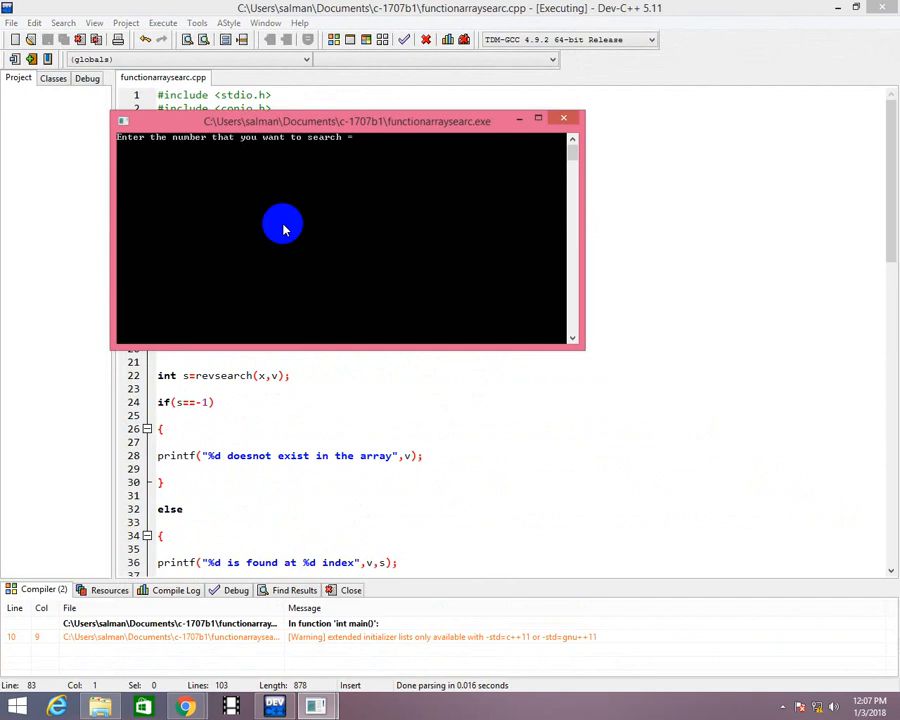
Step: Run the program again with 54 entered and close the console
text(54)
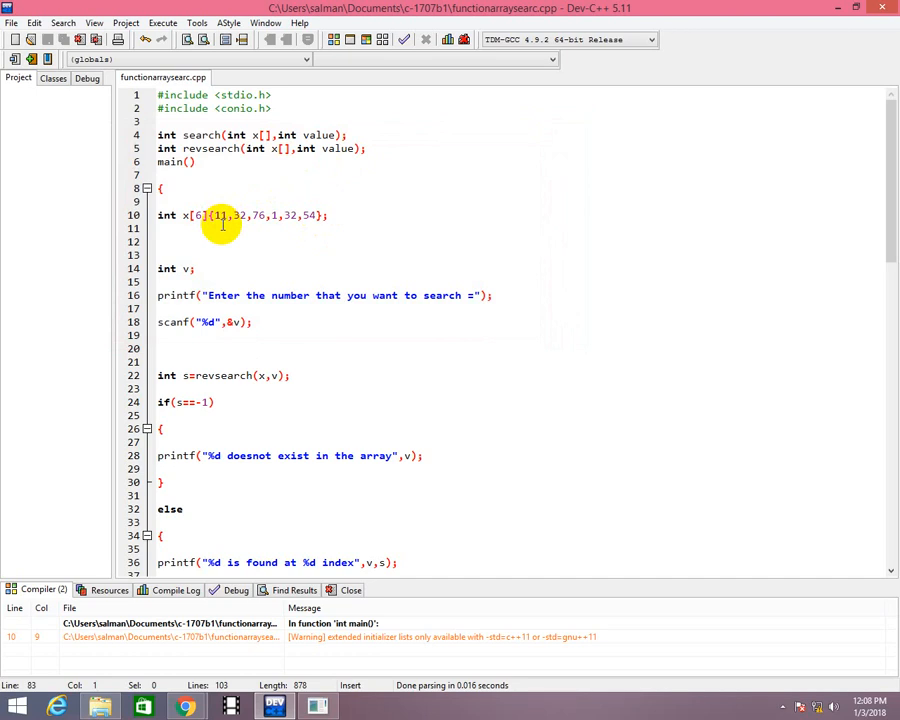
mouse_move(224, 206)
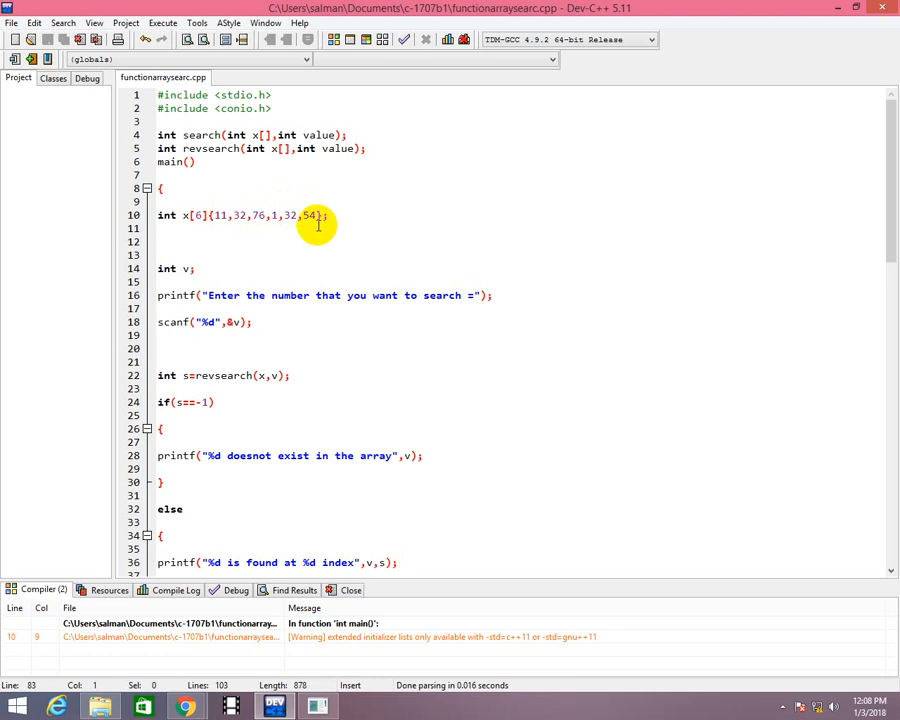
mouse_move(278, 230)
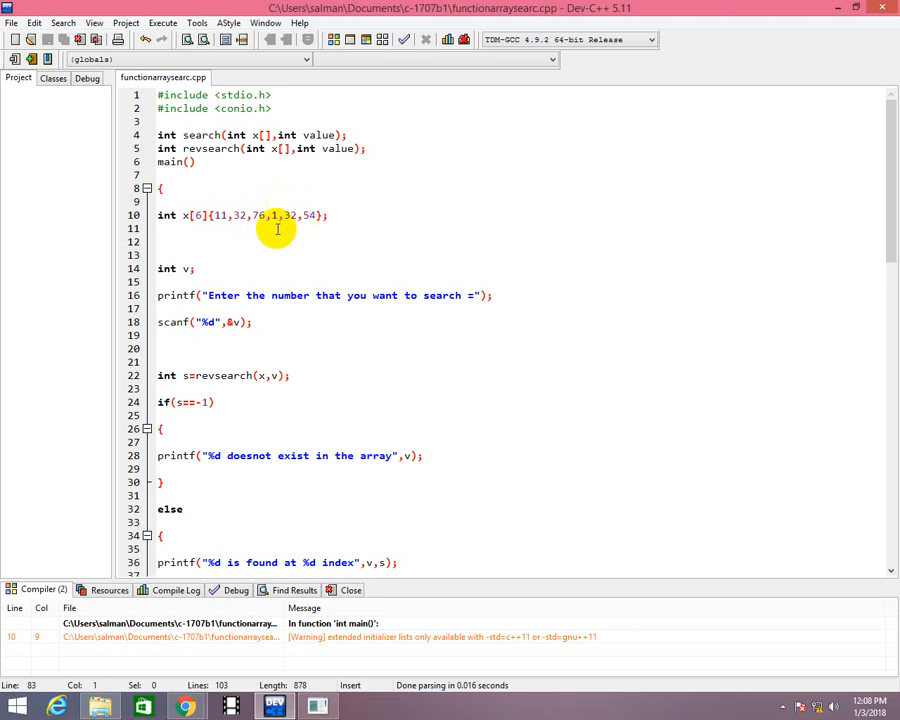
mouse_move(252, 186)
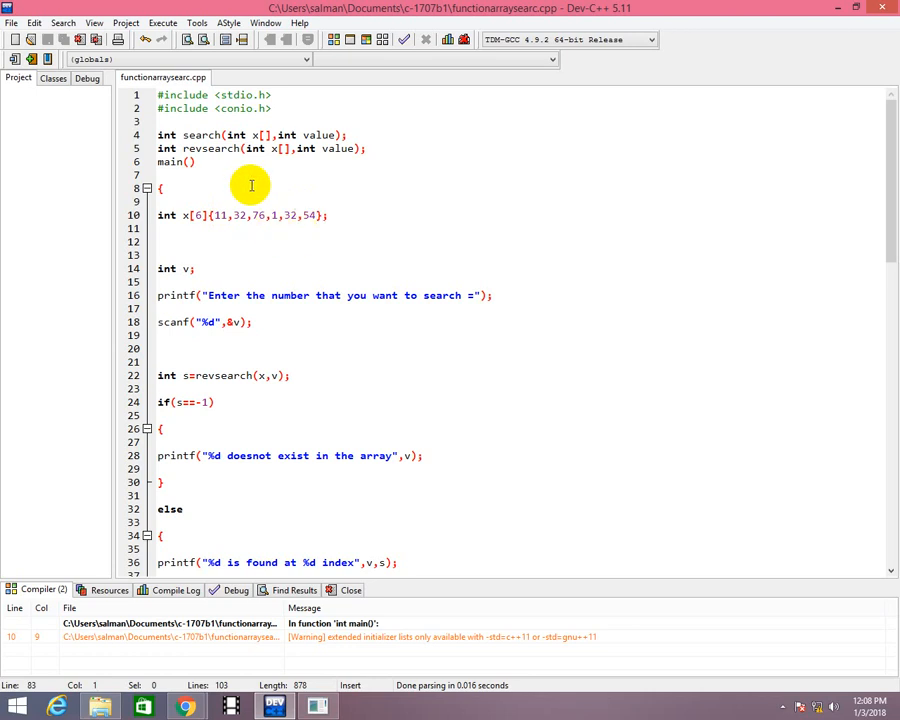
mouse_move(232, 246)
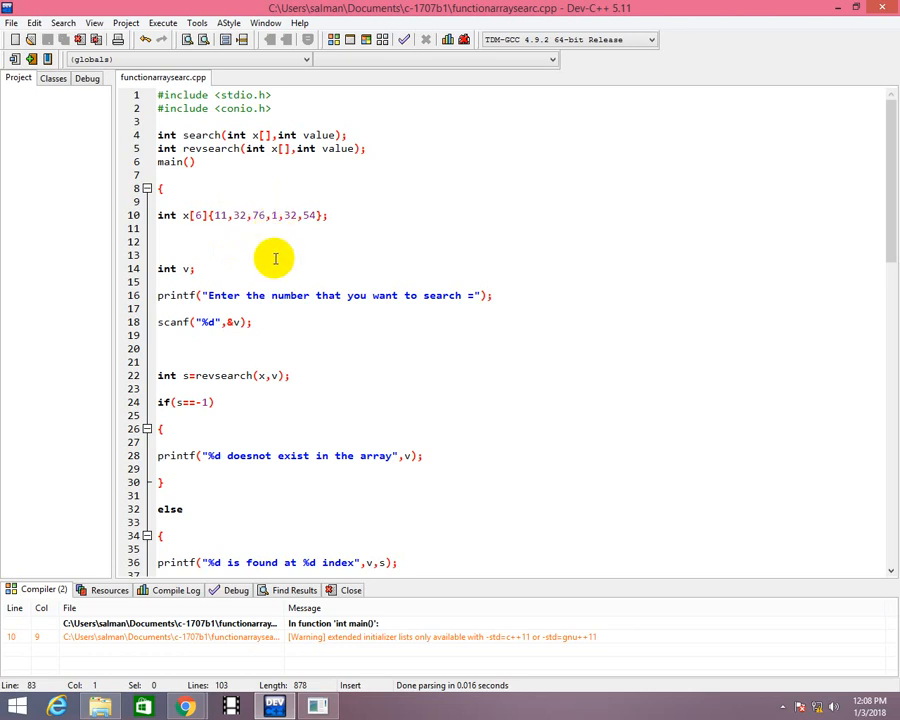
mouse_move(276, 288)
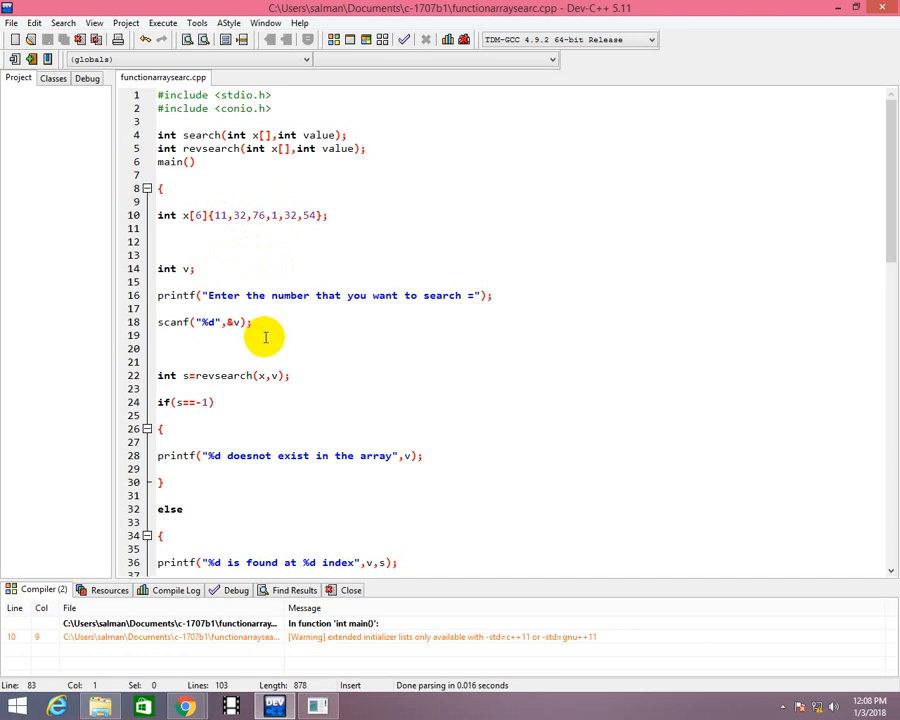
mouse_move(280, 278)
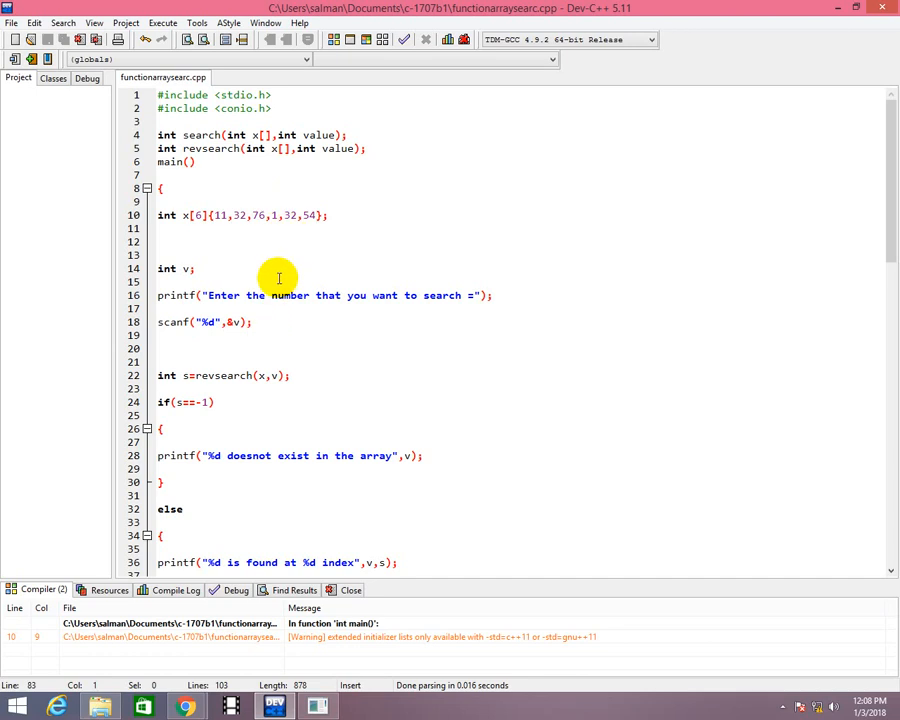